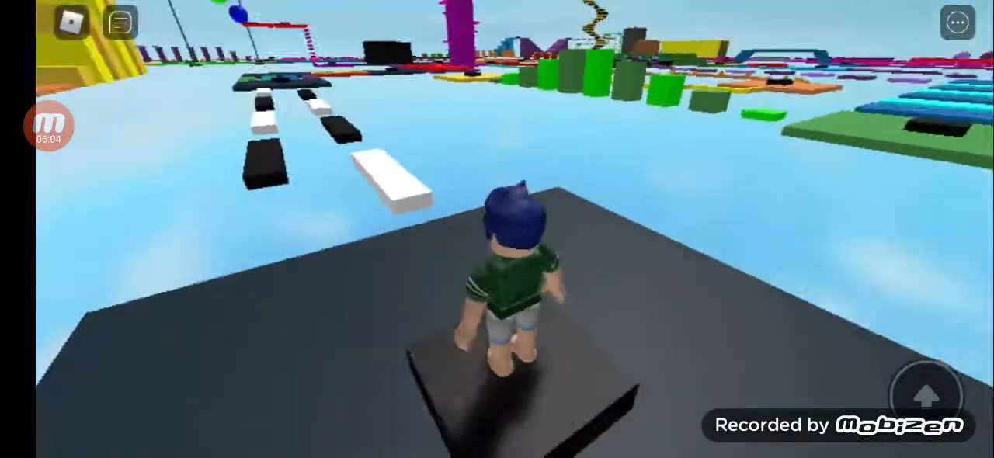
pyautogui.click(925, 396)
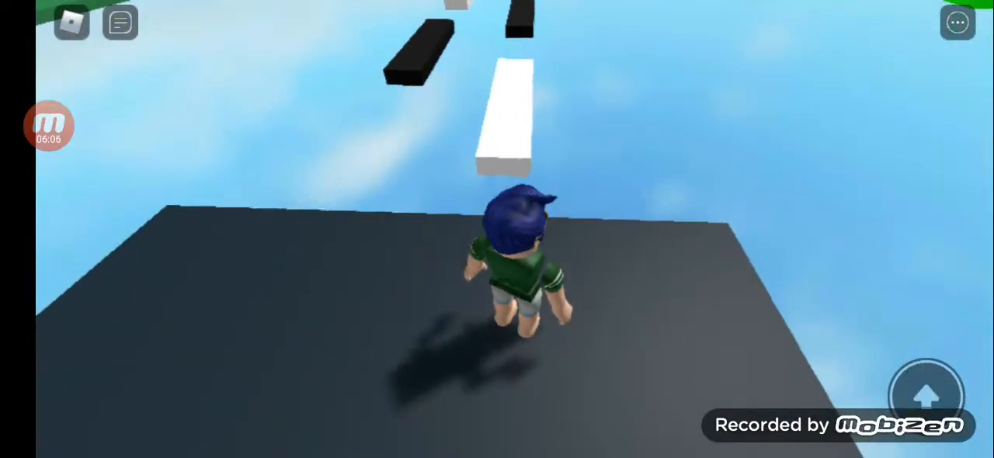